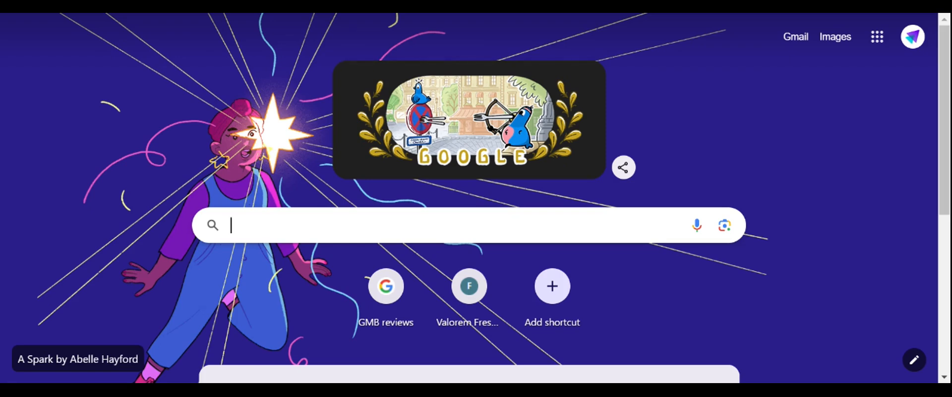
Search for 'pixl' and launch Pixlr Editor from the Pixlr homepage.
text(pixl)
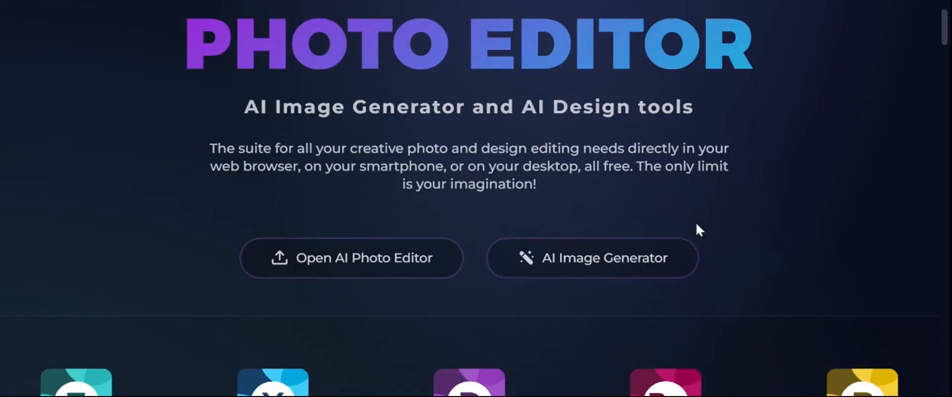
scroll(down, 3)
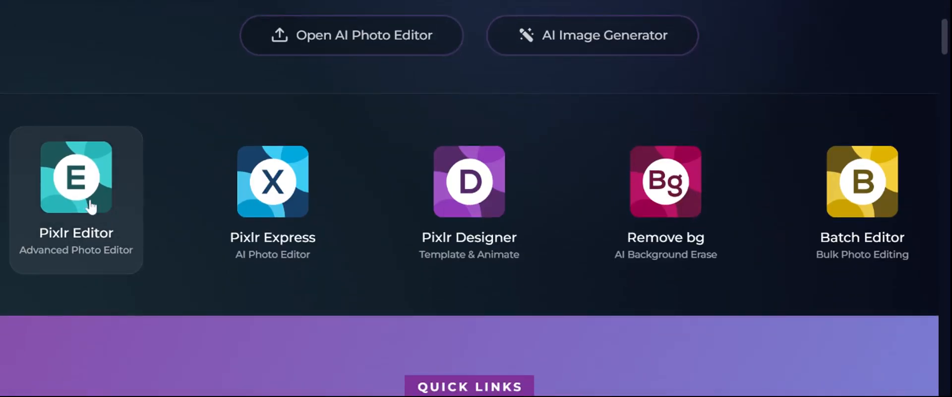
click(76, 176)
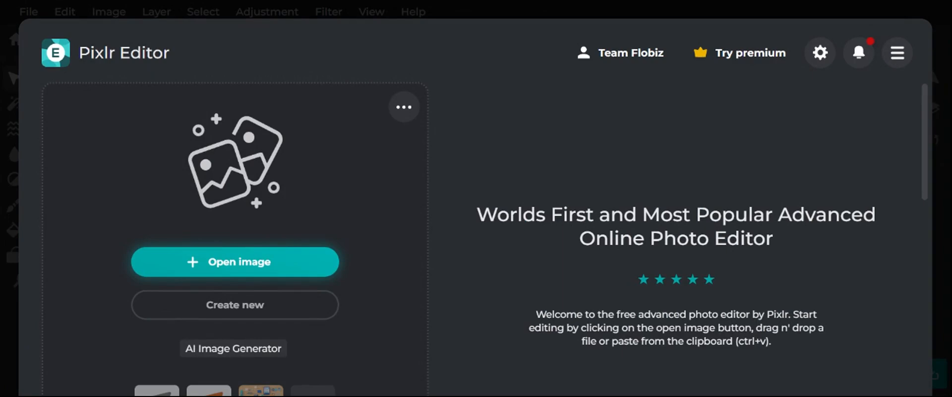
Open the 204 by 192 orange triangle logo, then the Image menu.
click(234, 261)
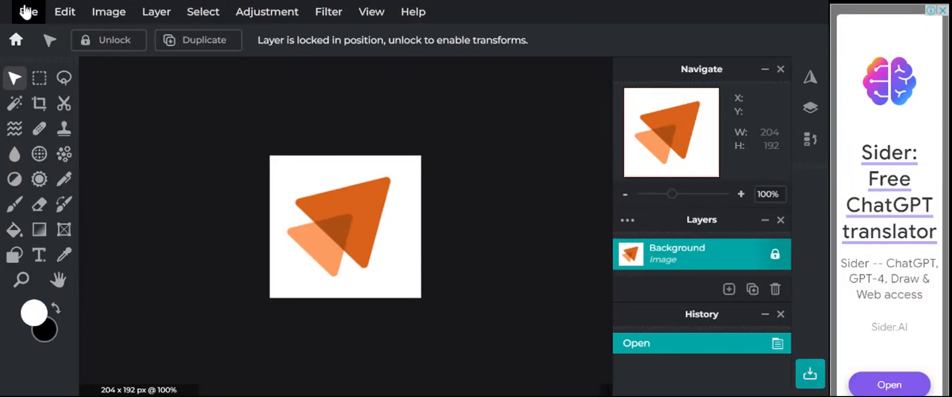
mouse_move(108, 11)
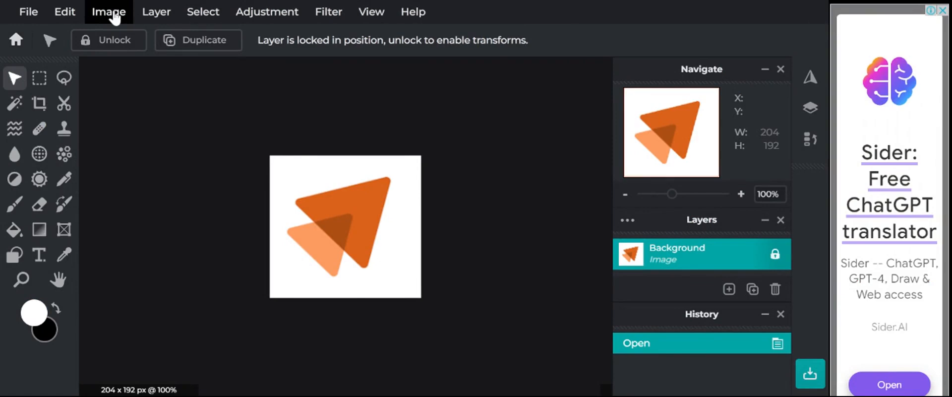
click(108, 11)
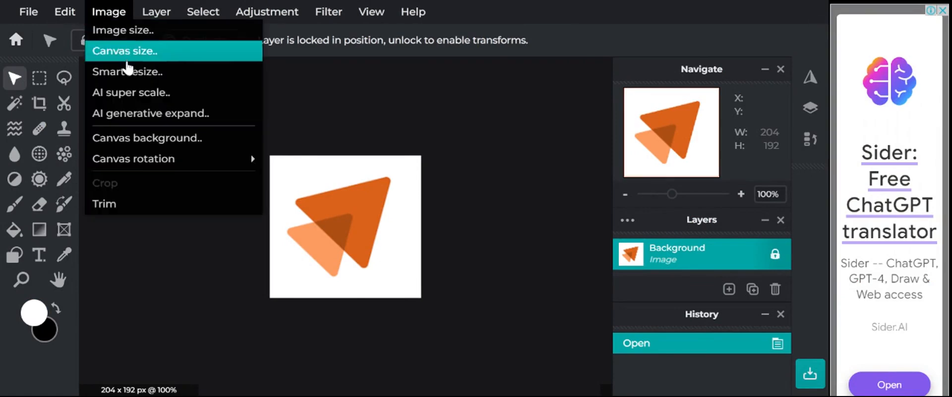
Smart-resize the logo to 210x70 with proportions unlocked and Fit selected.
click(127, 71)
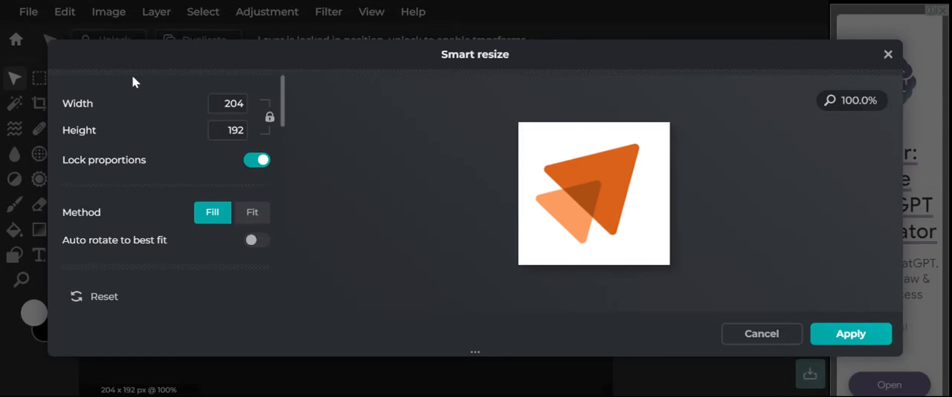
click(256, 160)
text(210)
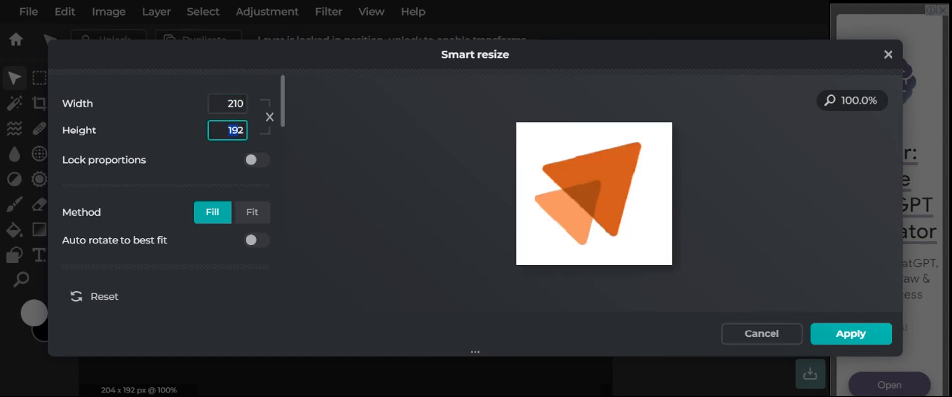
text(70)
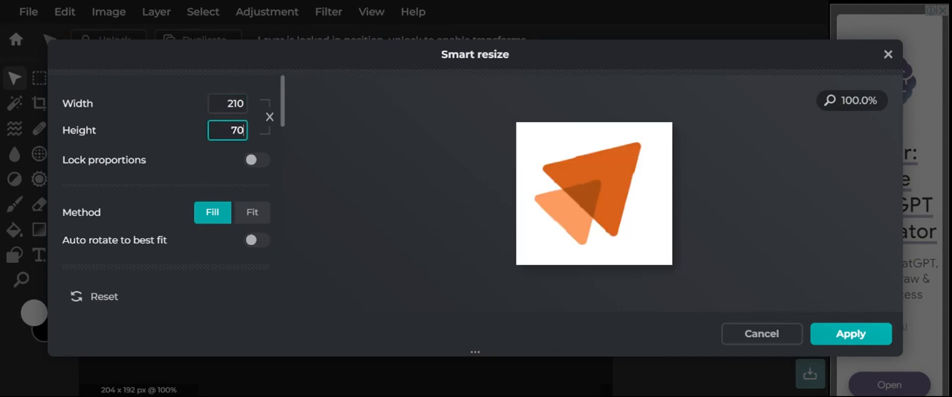
click(251, 212)
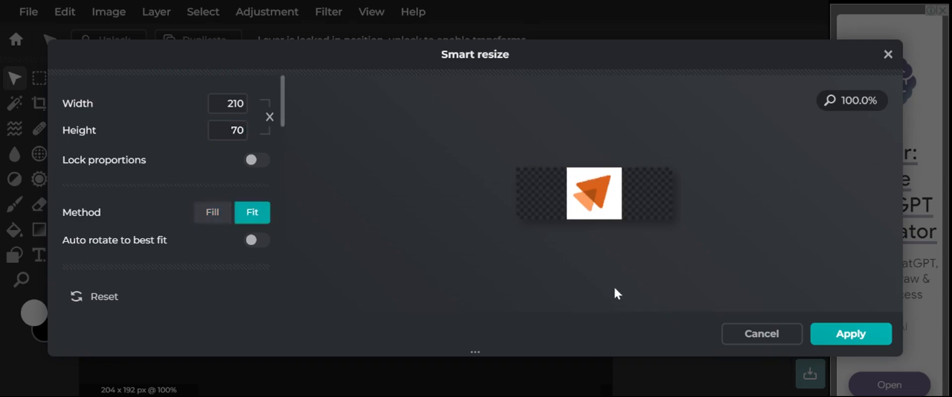
click(851, 334)
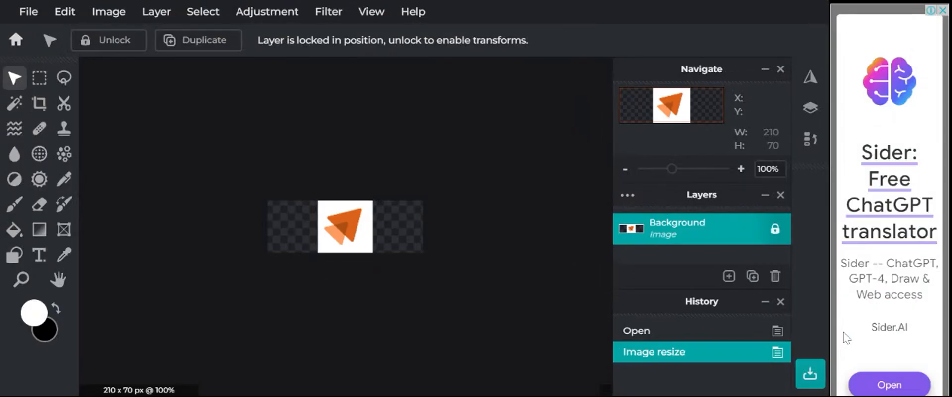
mouse_move(494, 280)
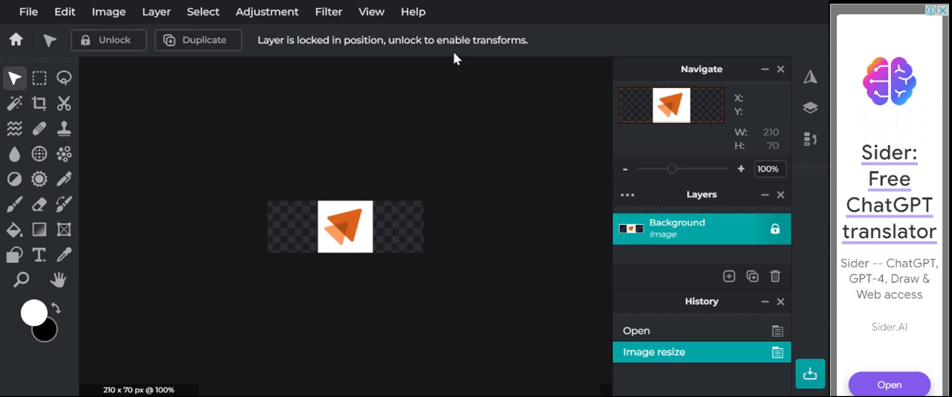
Apply Auto B&W to the logo and bring up the save dialog.
click(267, 11)
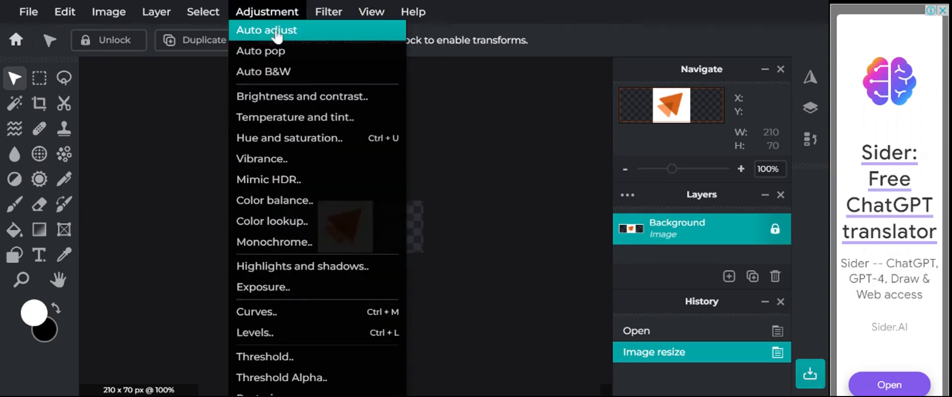
click(263, 71)
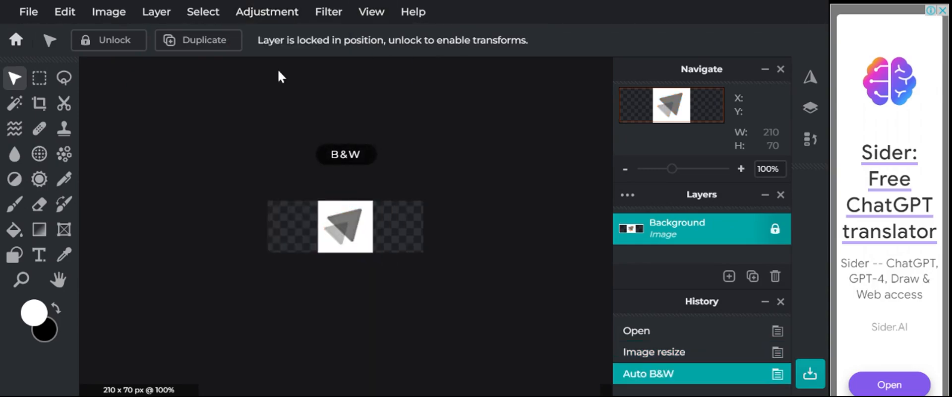
click(810, 373)
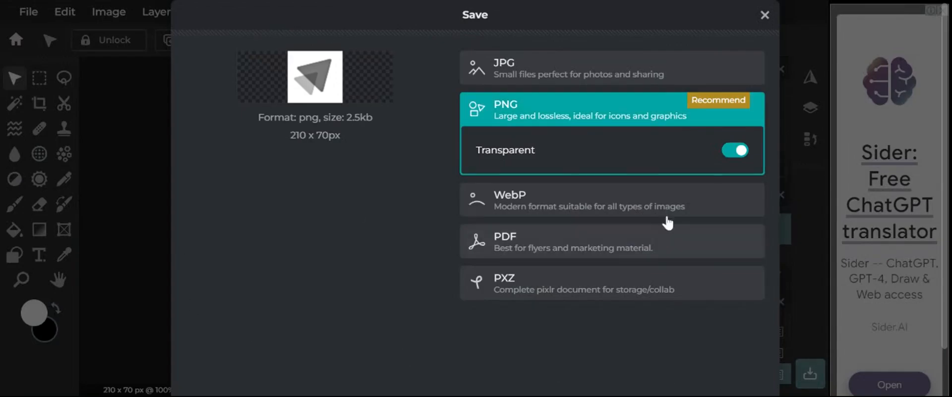
Save the 210x70 black-and-white logo as a transparent PNG.
click(734, 150)
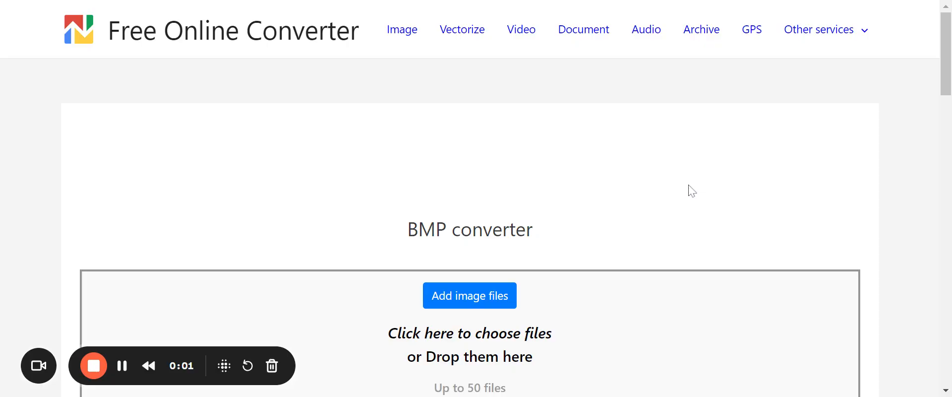
mouse_move(641, 156)
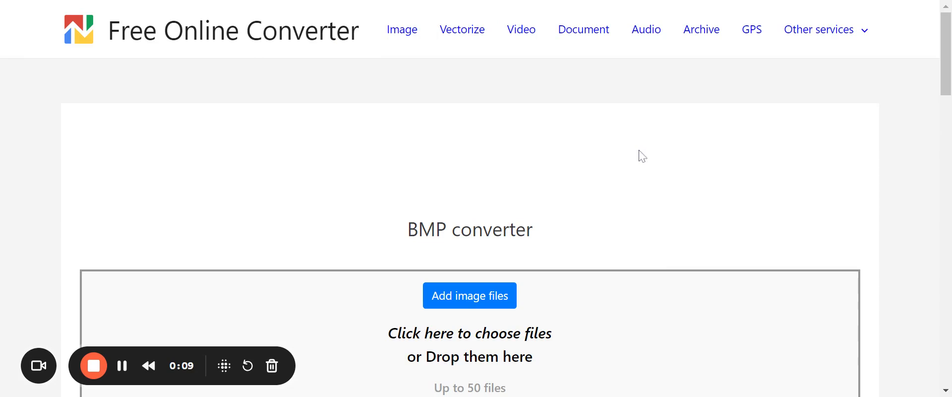
Scroll the BMP converter page to view the 24-bit true color conversion settings.
scroll(down, 3)
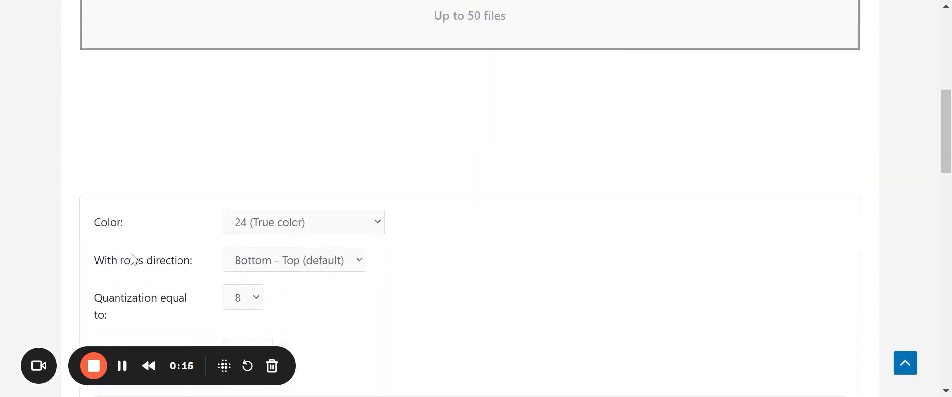
mouse_move(343, 228)
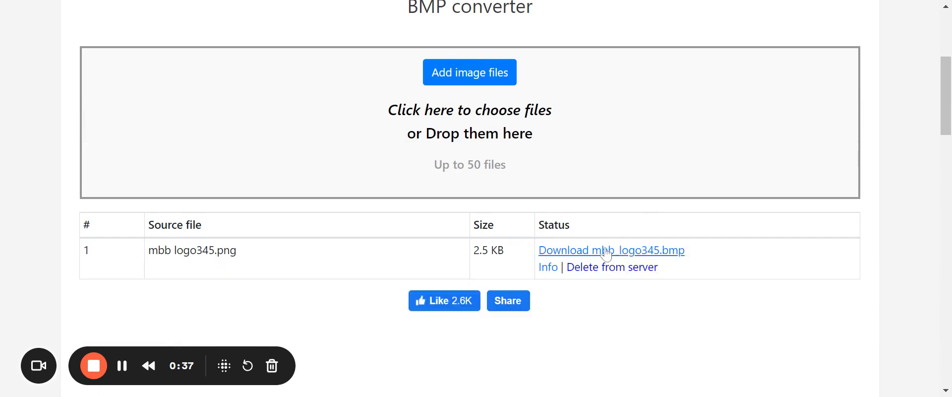
mouse_move(587, 254)
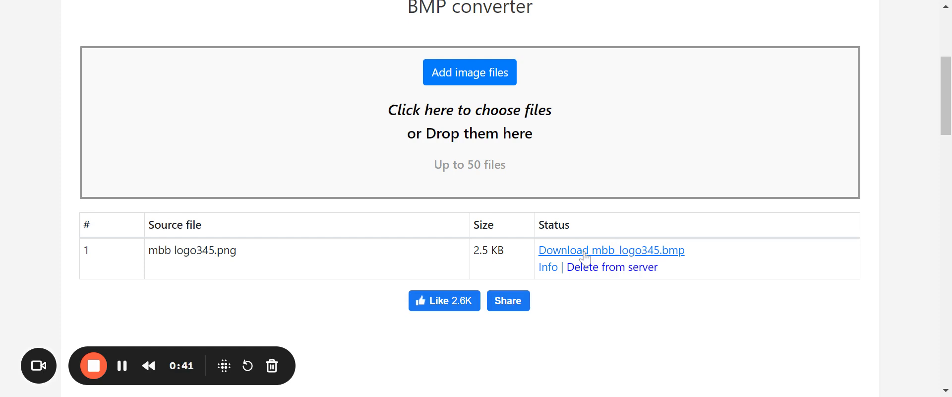
Download mbb_logo345.bmp from the Status column link.
click(611, 250)
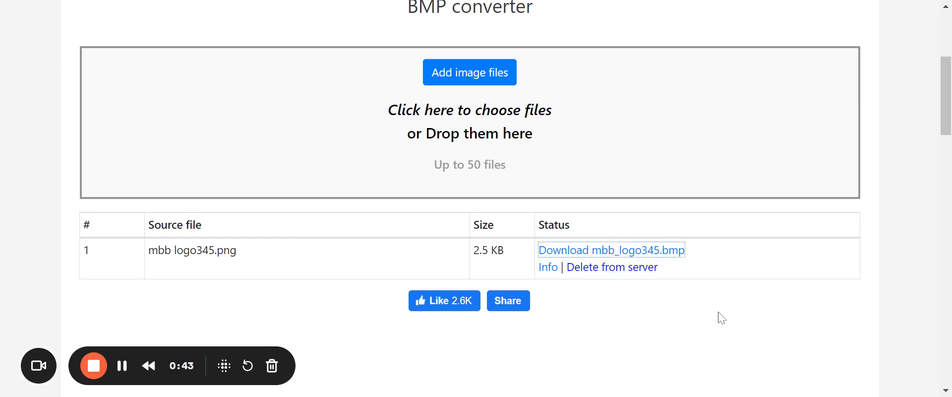
mouse_move(710, 308)
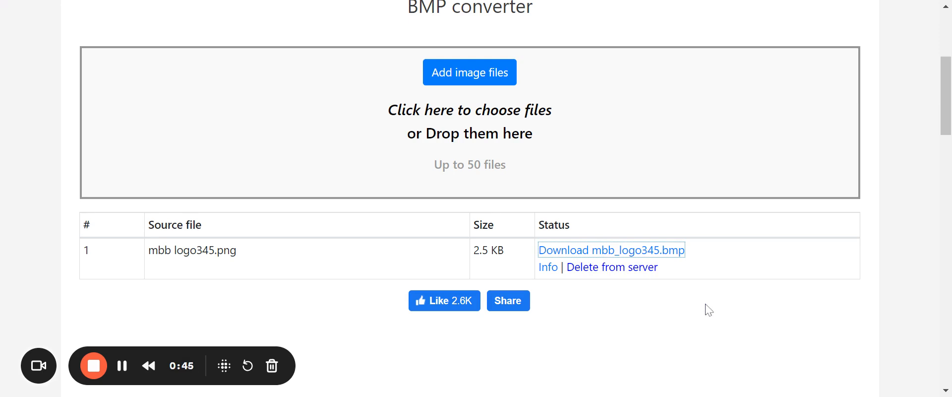
mouse_move(121, 365)
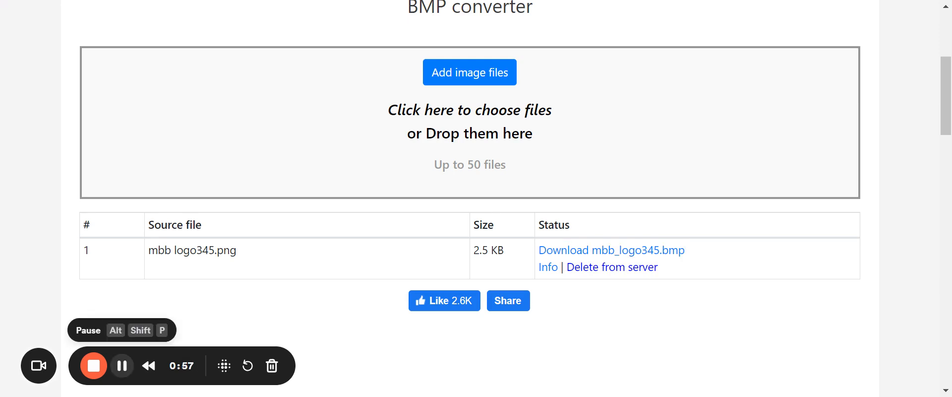